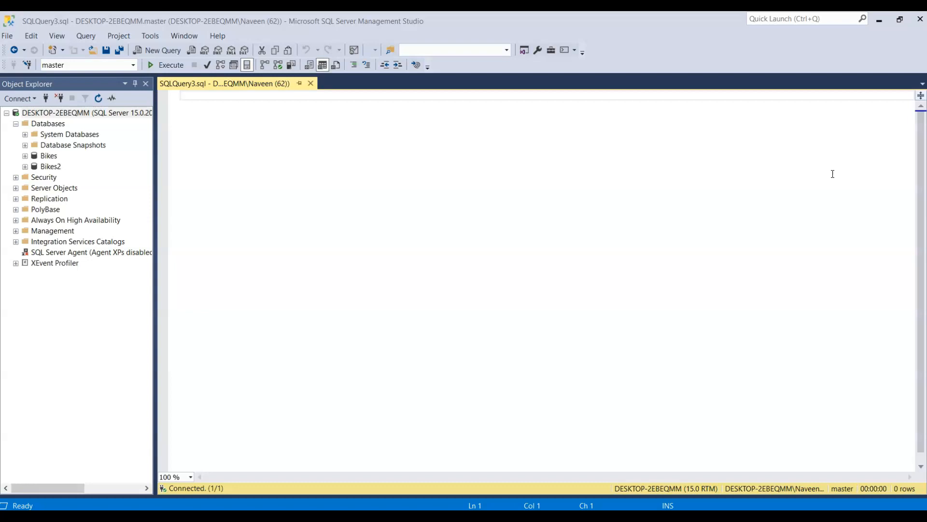
mouse_move(805, 138)
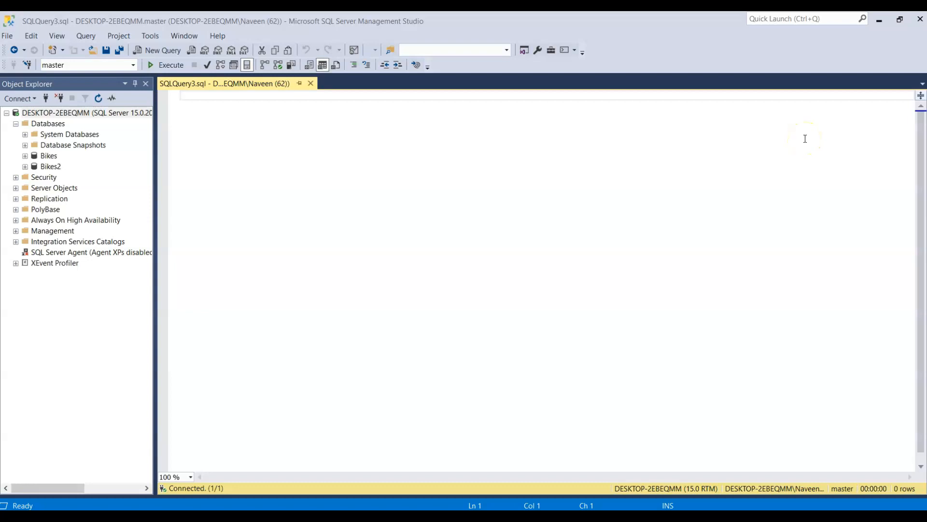
mouse_move(804, 138)
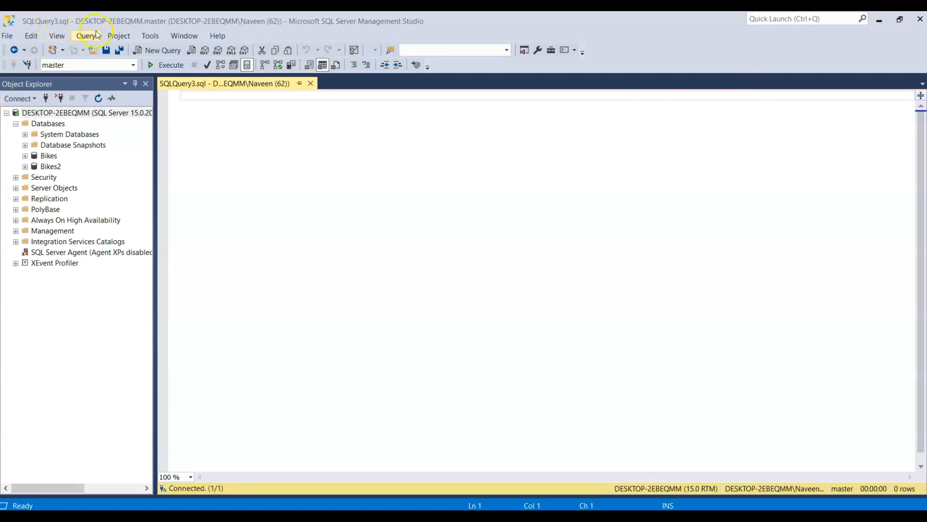
Launch SQL Server Profiler from Tools and connect to DESKTOP-2EBEQMM with Windows Authentication.
click(150, 36)
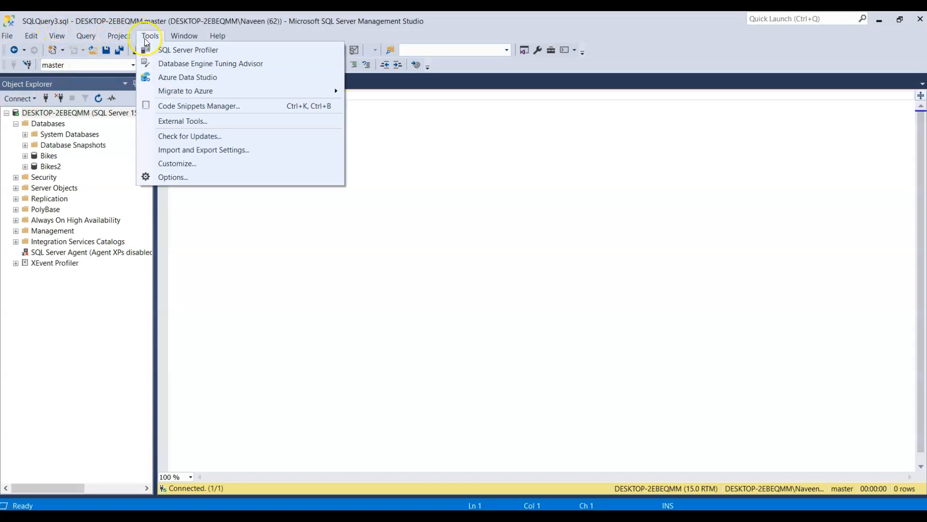
mouse_move(189, 50)
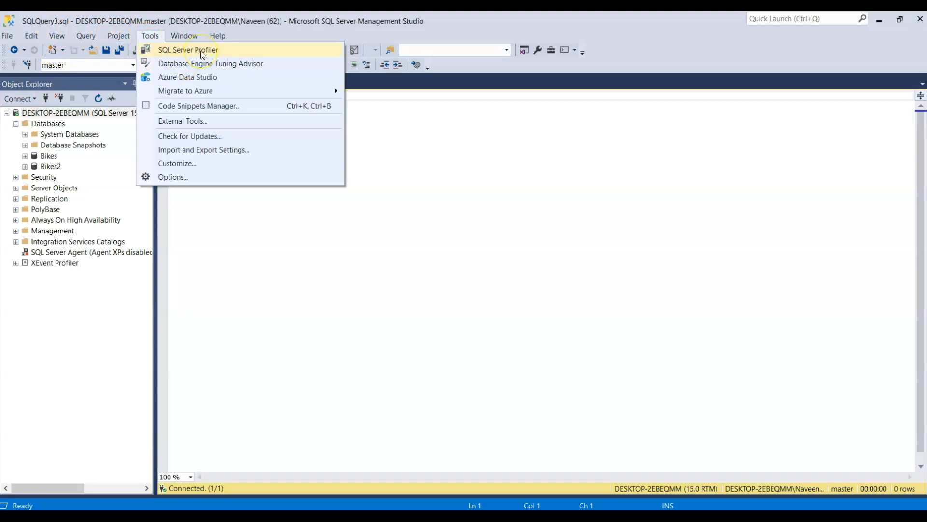
click(187, 49)
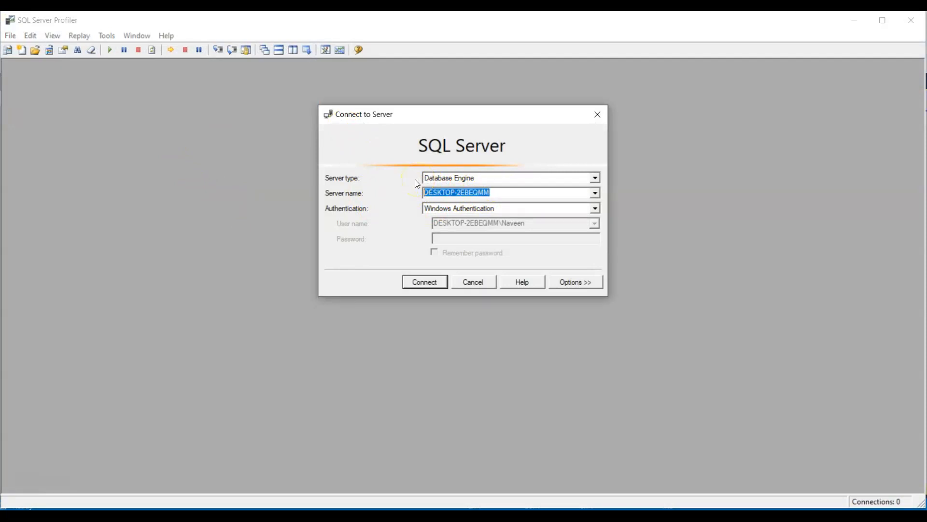
click(424, 281)
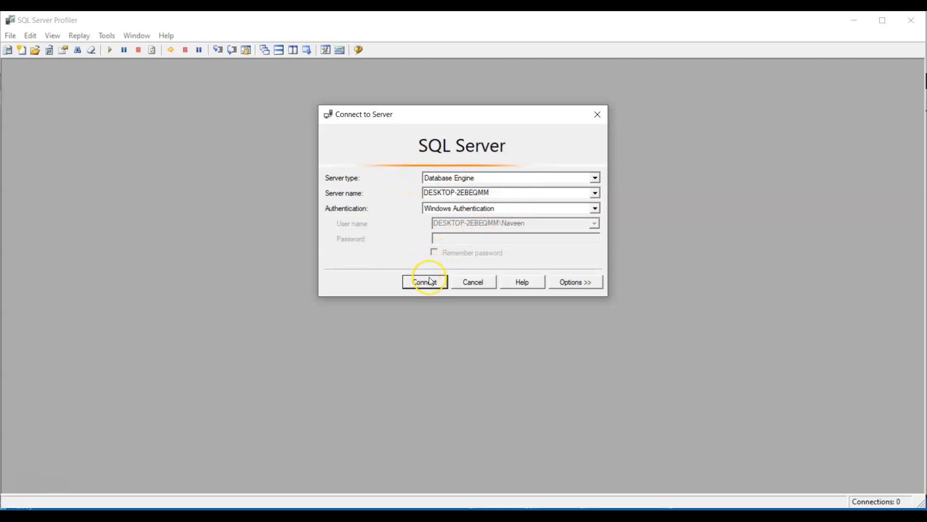
click(425, 281)
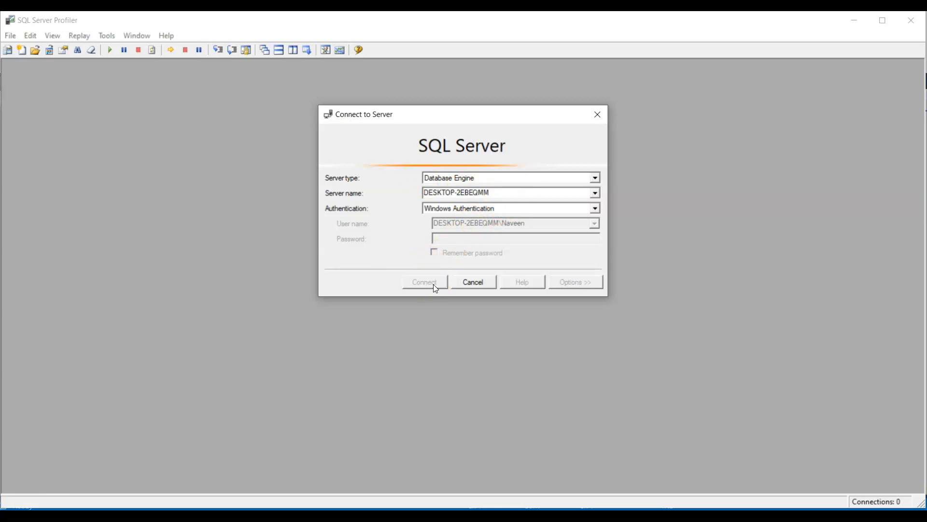
click(424, 281)
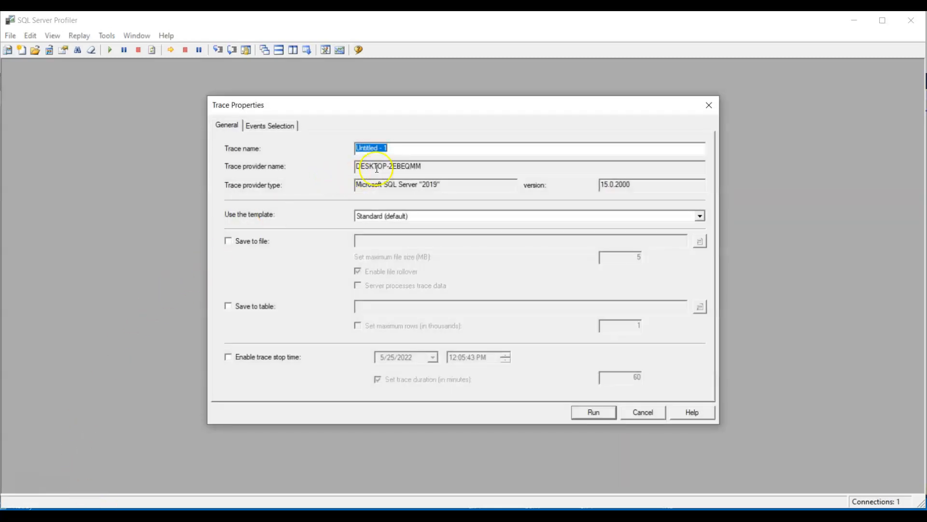
mouse_move(231, 317)
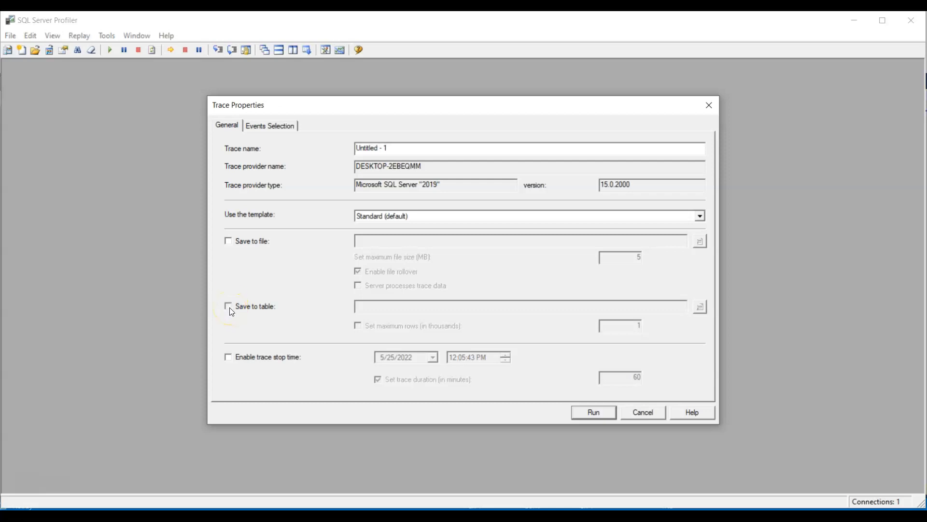
Toggle Save to table, cancel its connection dialog, and run the Untitled - 1 trace.
click(228, 306)
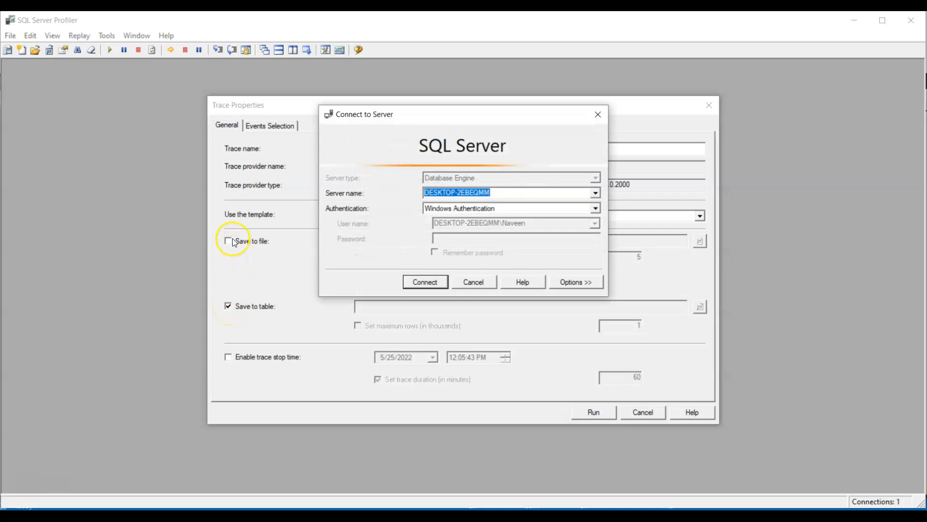
click(424, 281)
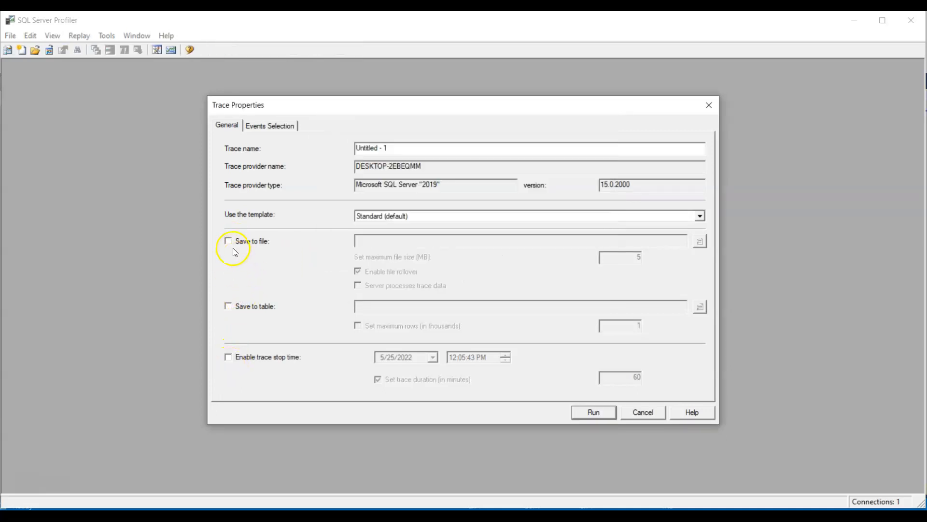
mouse_move(272, 291)
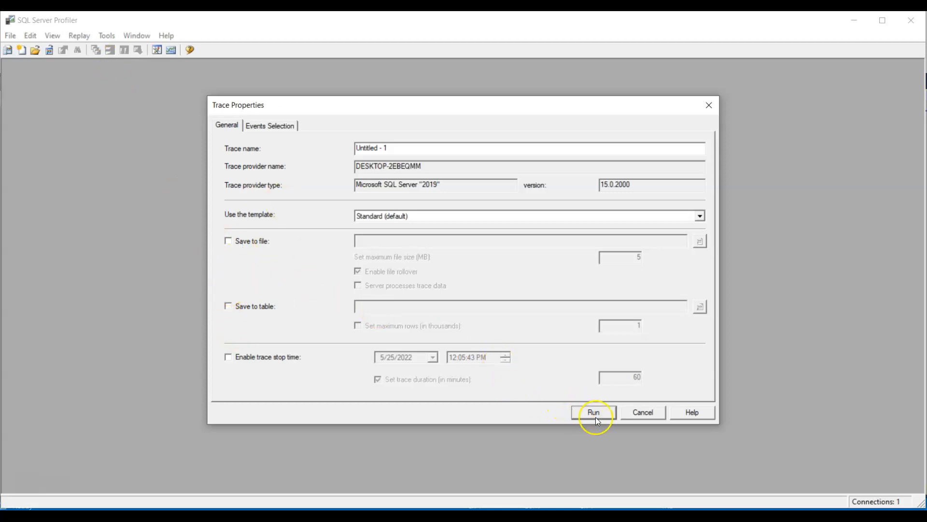
click(594, 412)
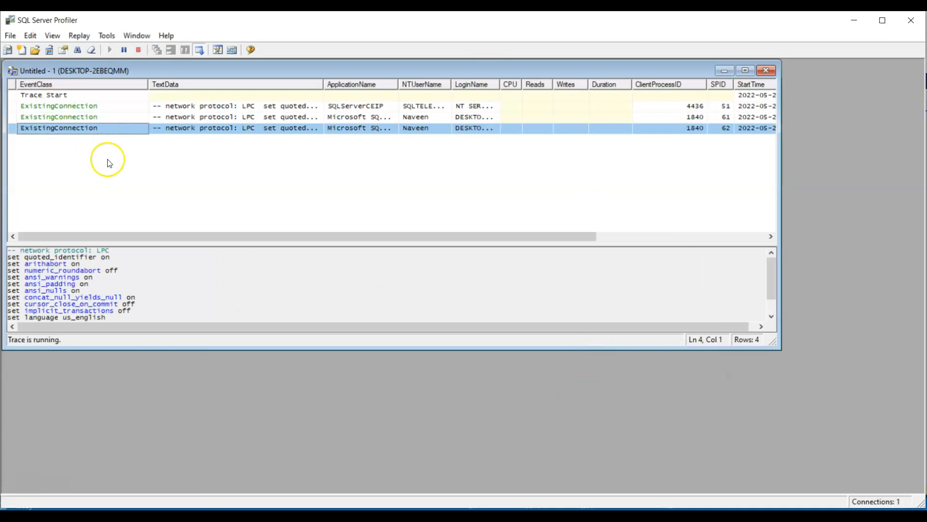
mouse_move(196, 207)
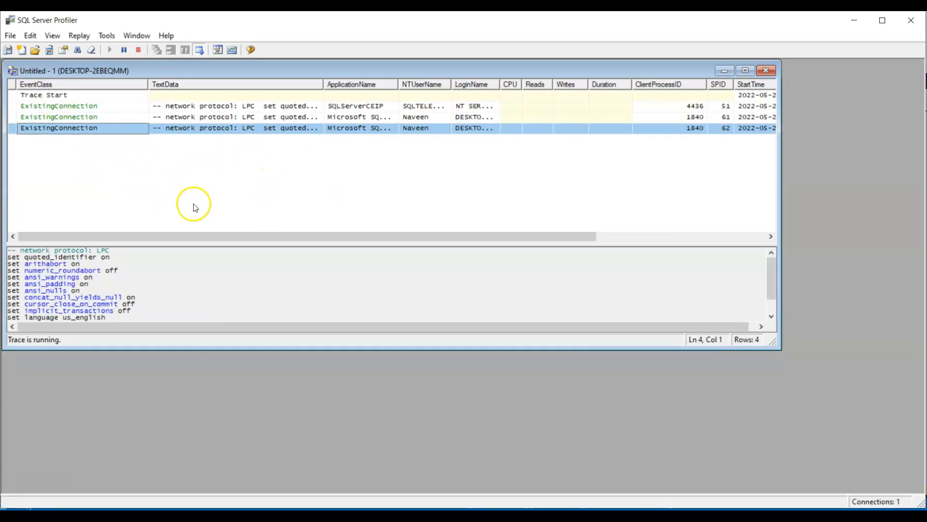
mouse_move(29, 203)
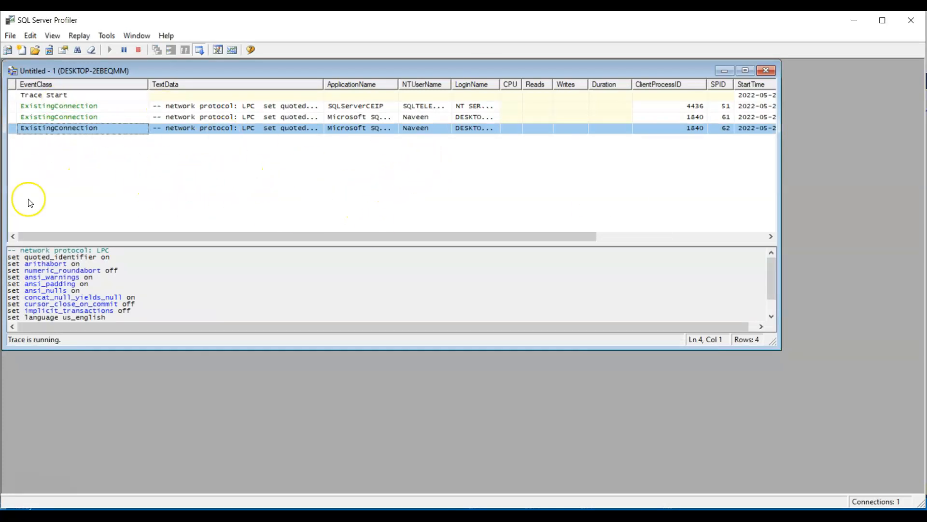
mouse_move(190, 230)
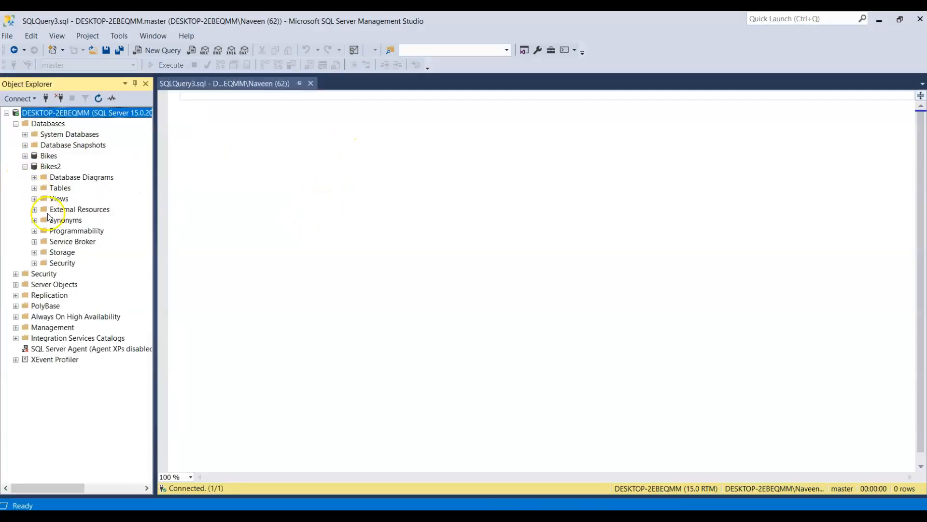
Expand the Bikes2 database in Object Explorer while the trace keeps running.
click(35, 187)
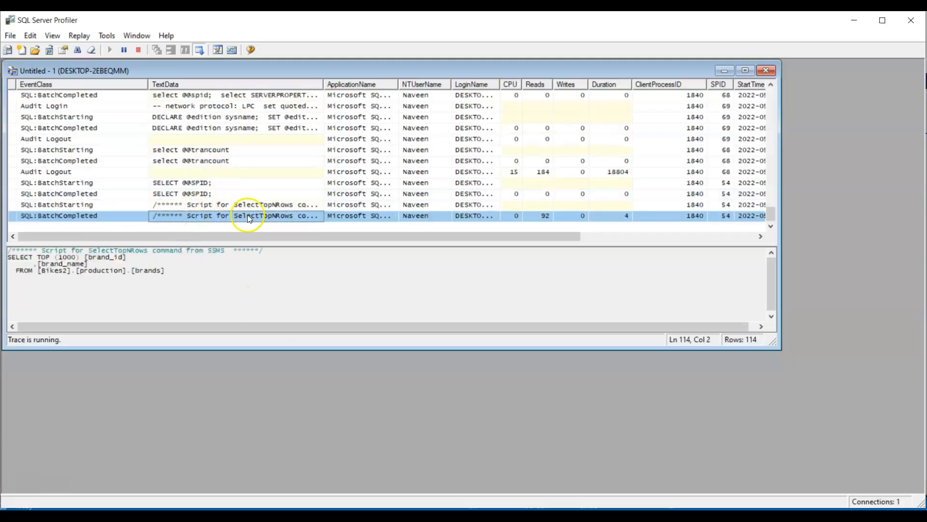
mouse_move(129, 278)
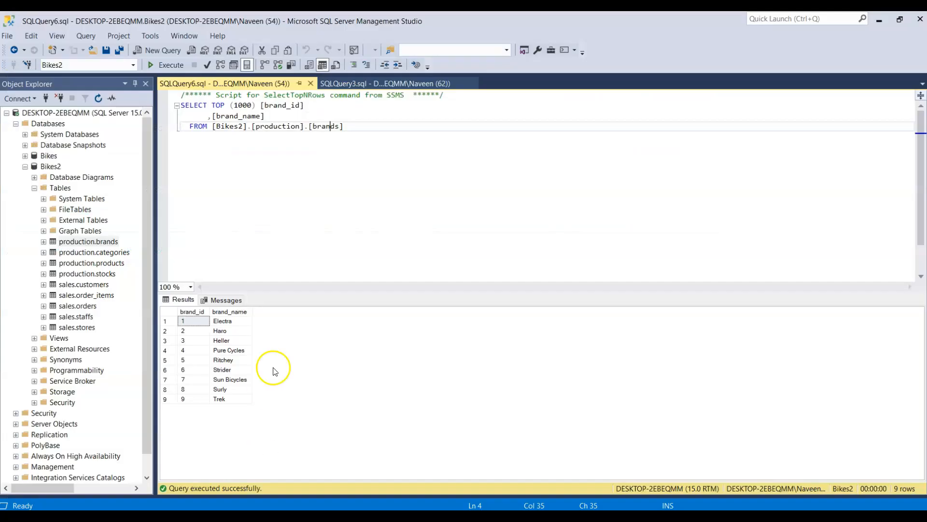
Add 'where brand_id = 9' to the brands query and execute it.
text(wher)
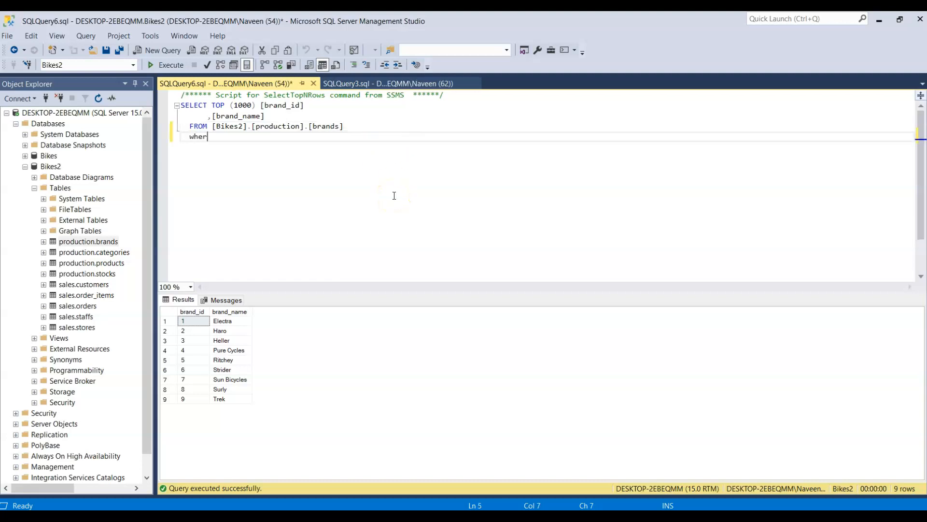
text(e)
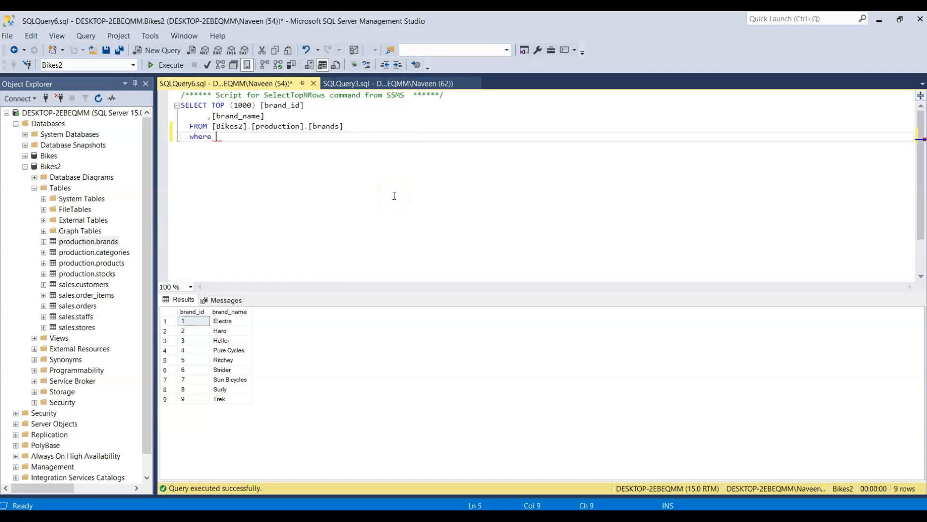
text(brand)
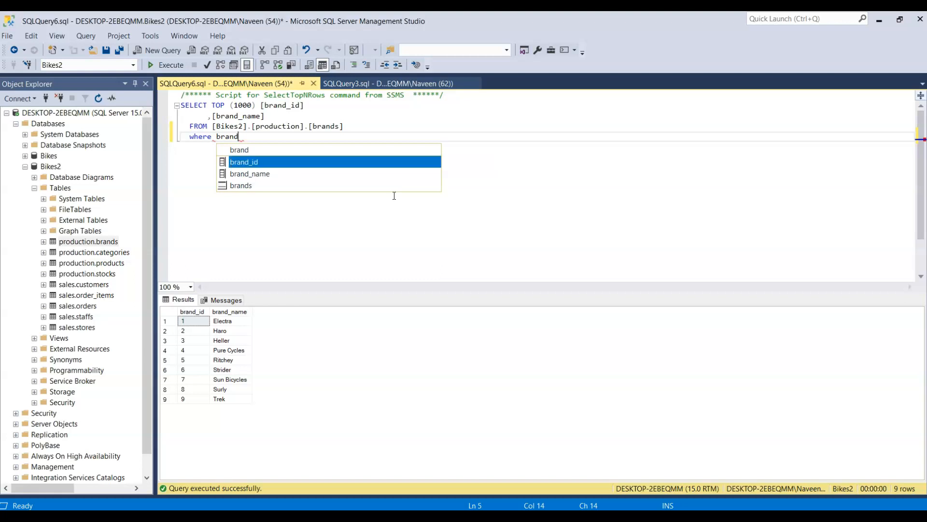
text(_id = 9)
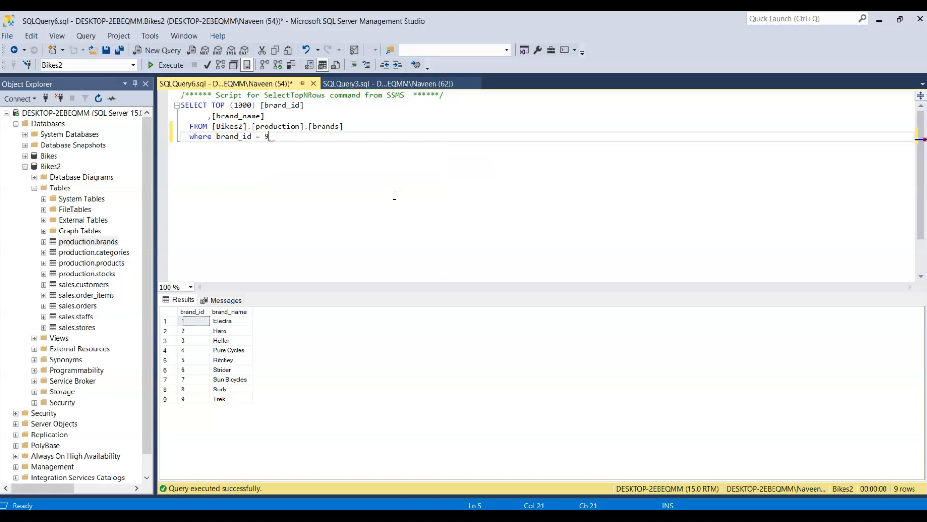
click(170, 65)
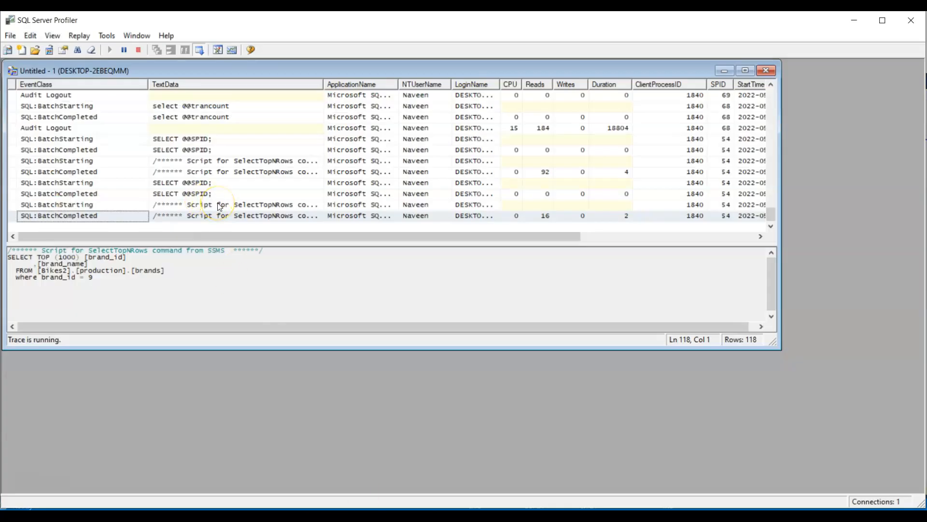
Inspect the SQL:BatchStarting row's captured query text, then stop the trace.
click(235, 203)
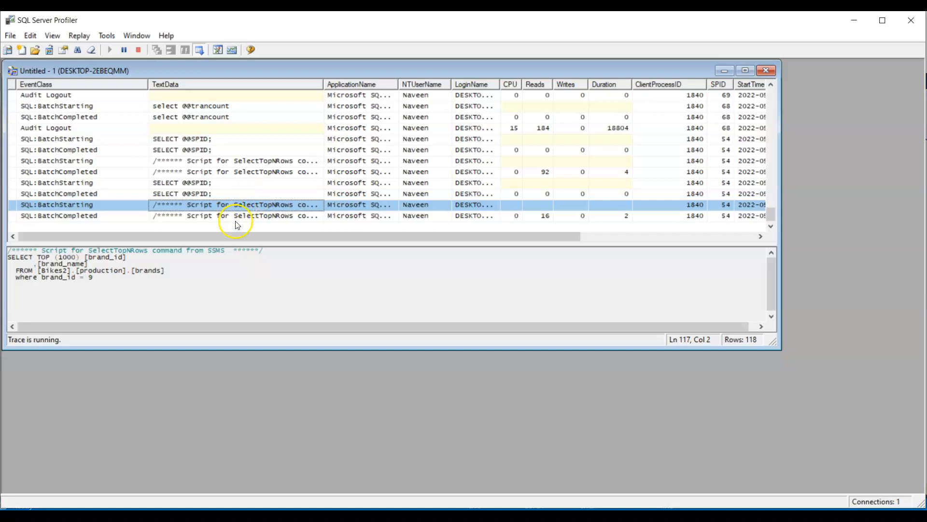
click(237, 216)
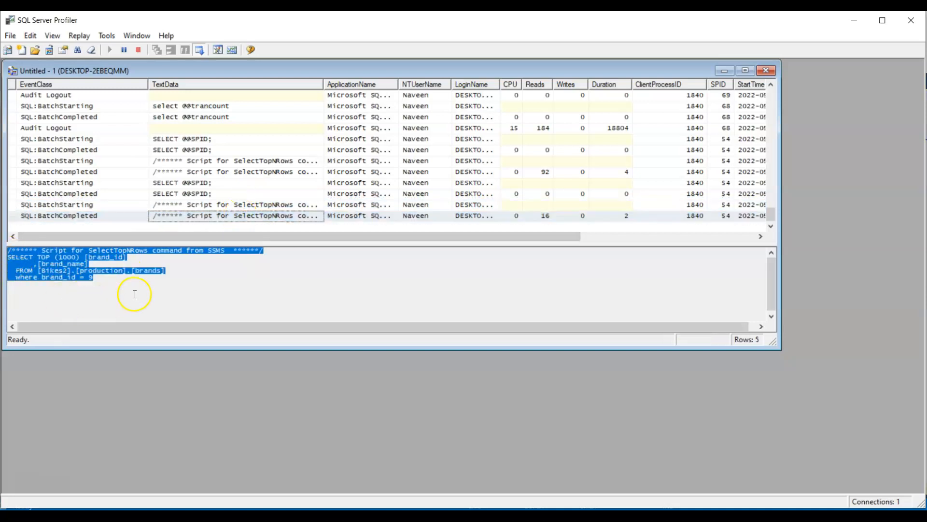
click(93, 278)
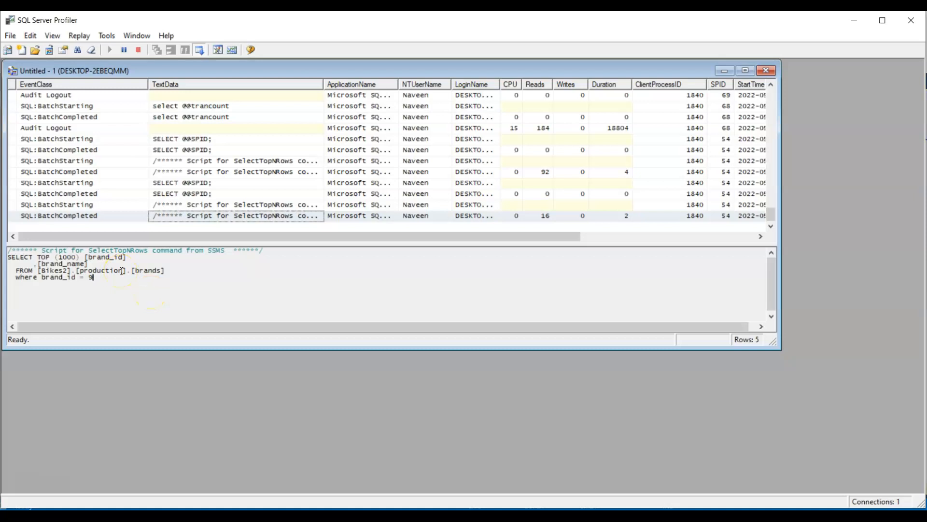
click(138, 50)
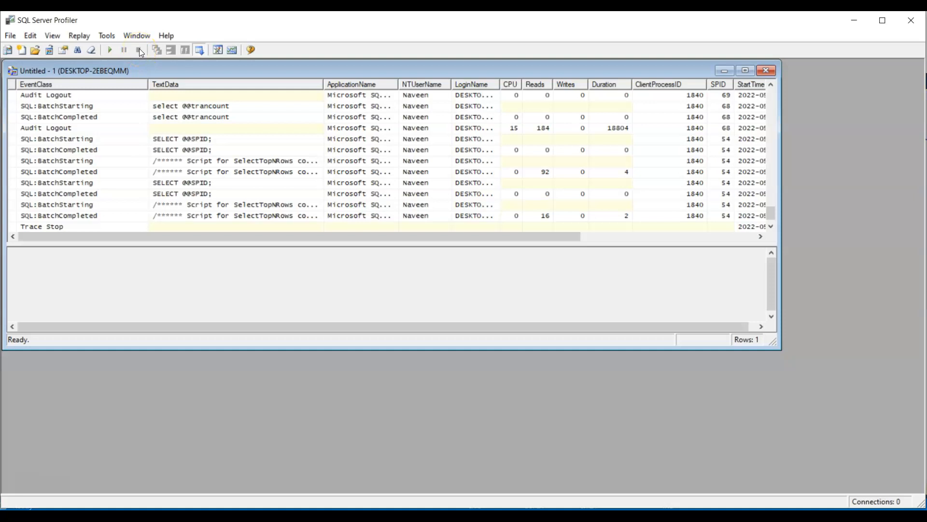
mouse_move(141, 52)
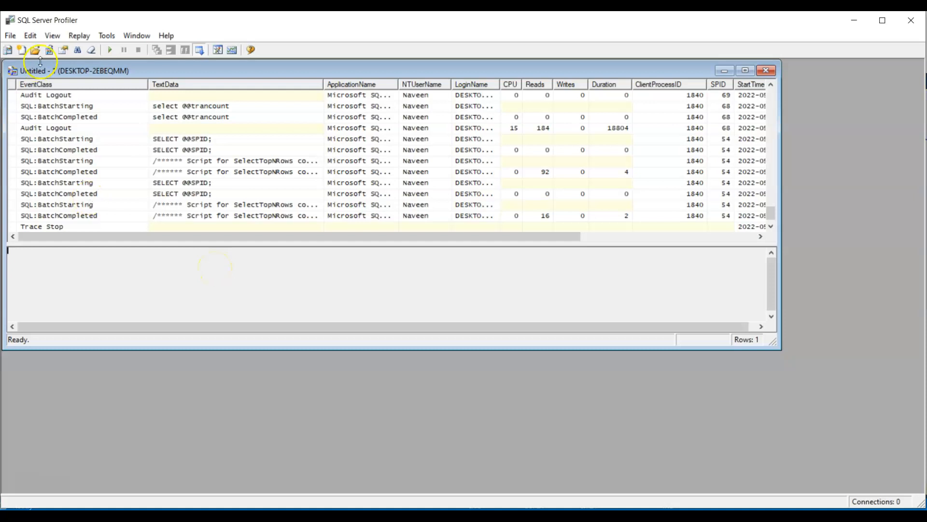
mouse_move(35, 49)
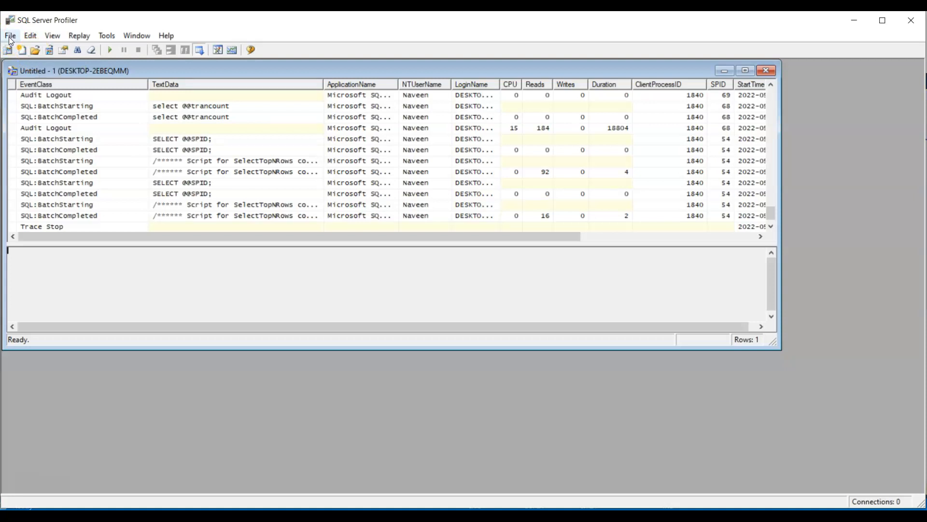
Save the stopped trace as trace file Test in Documents.
click(10, 35)
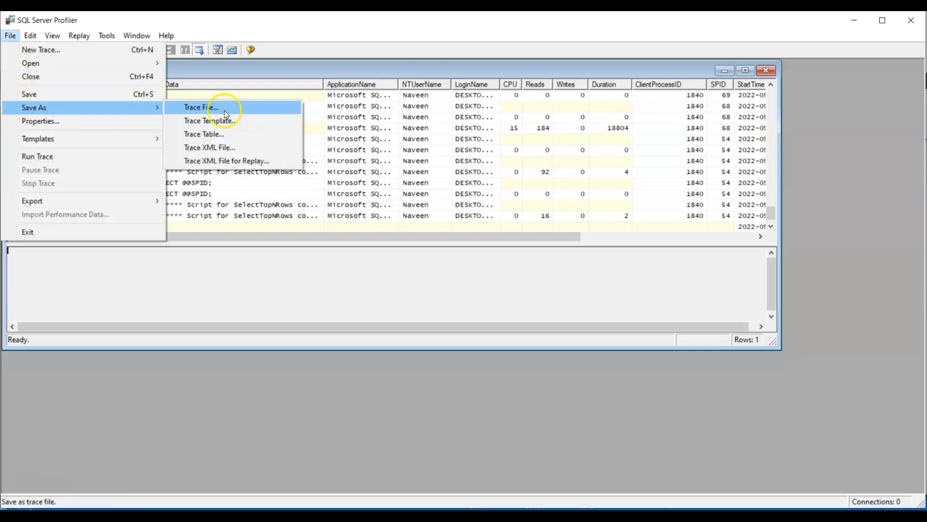
mouse_move(213, 133)
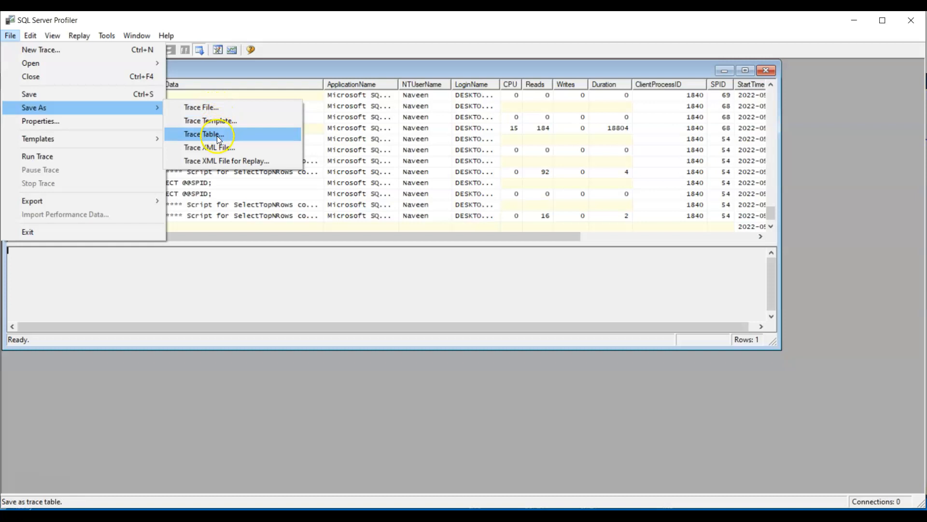
mouse_move(230, 148)
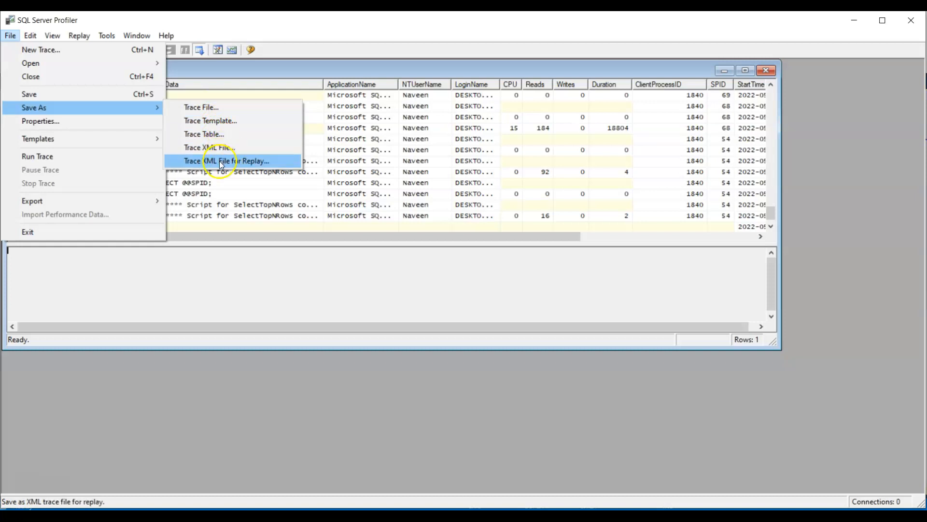
mouse_move(204, 134)
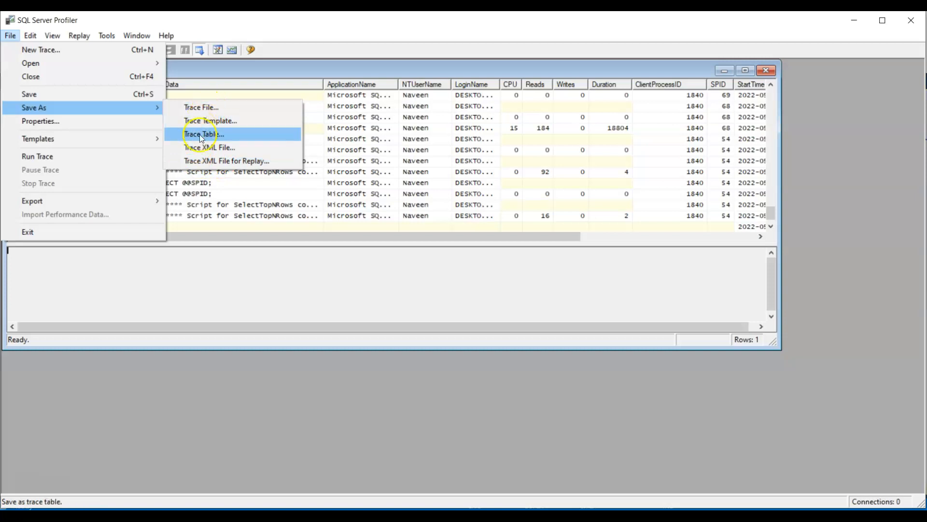
click(204, 134)
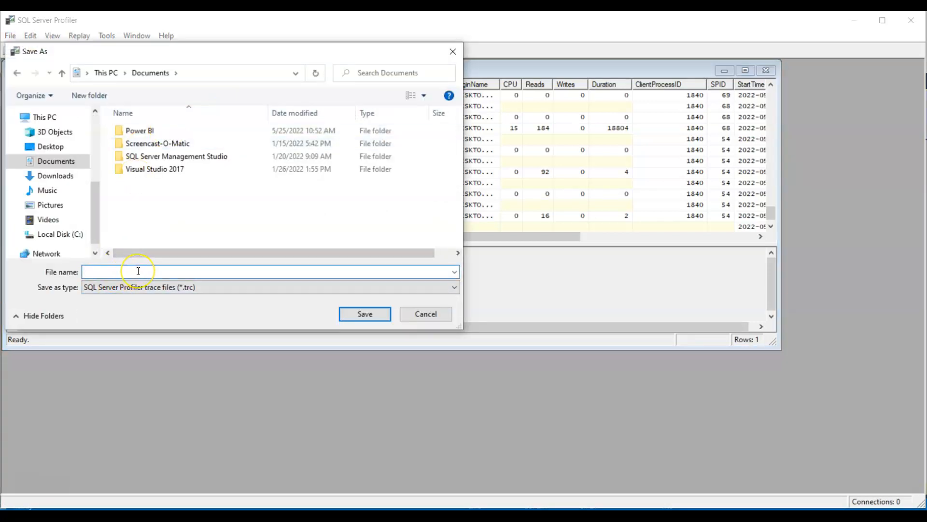
text(Test)
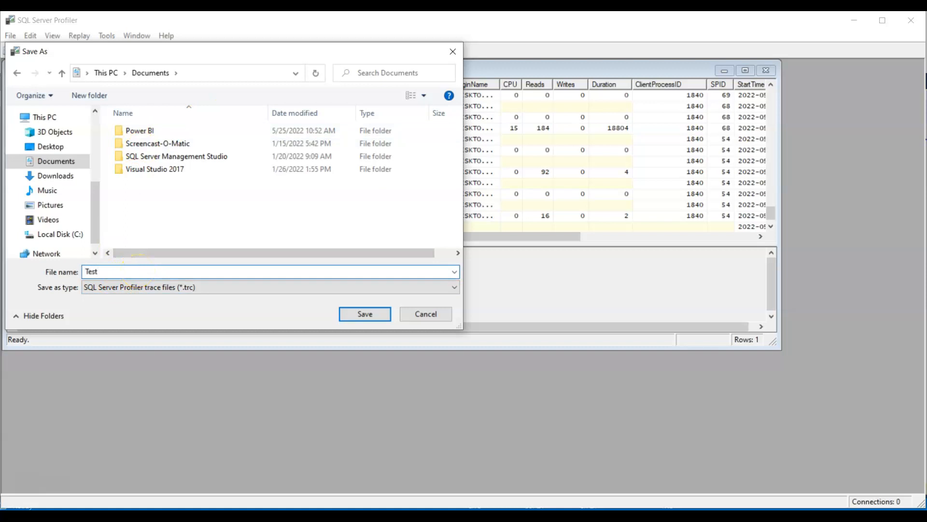
click(365, 313)
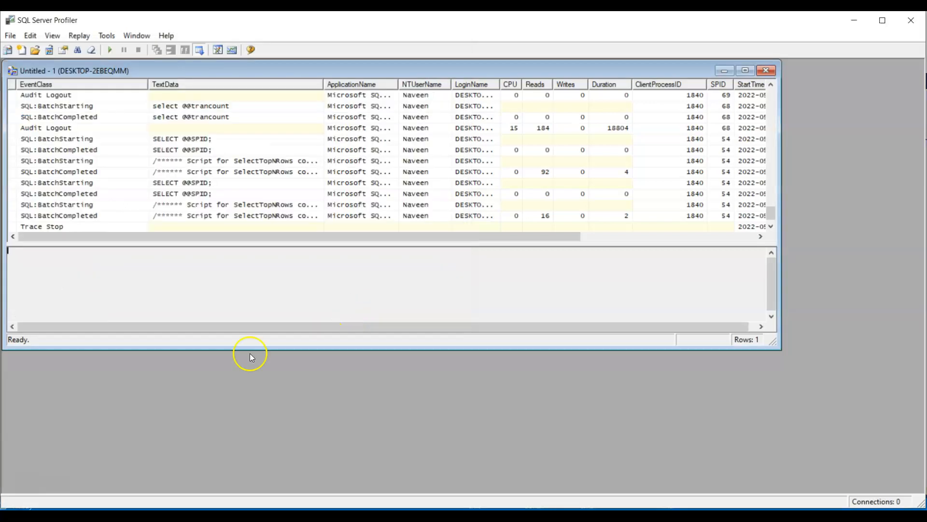
Reopen the saved Test trace file from Documents in File Explorer.
click(766, 71)
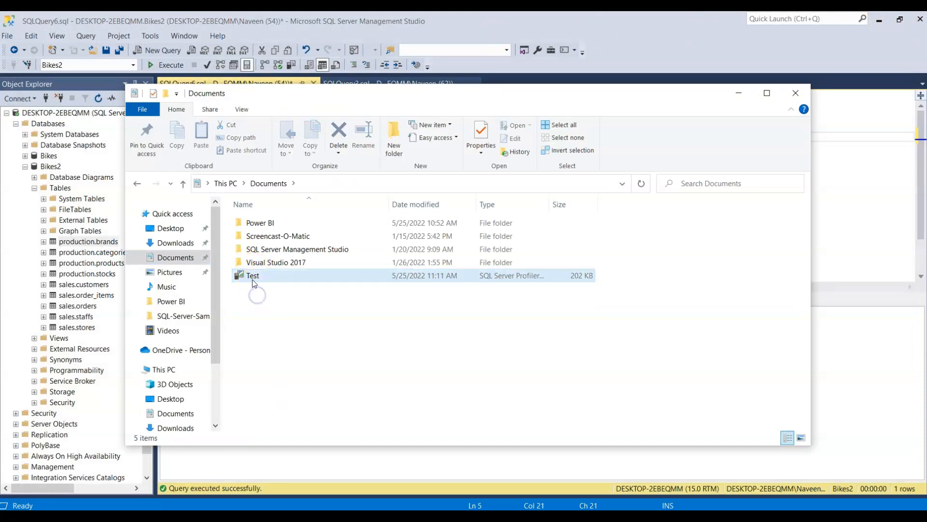
double_click(252, 276)
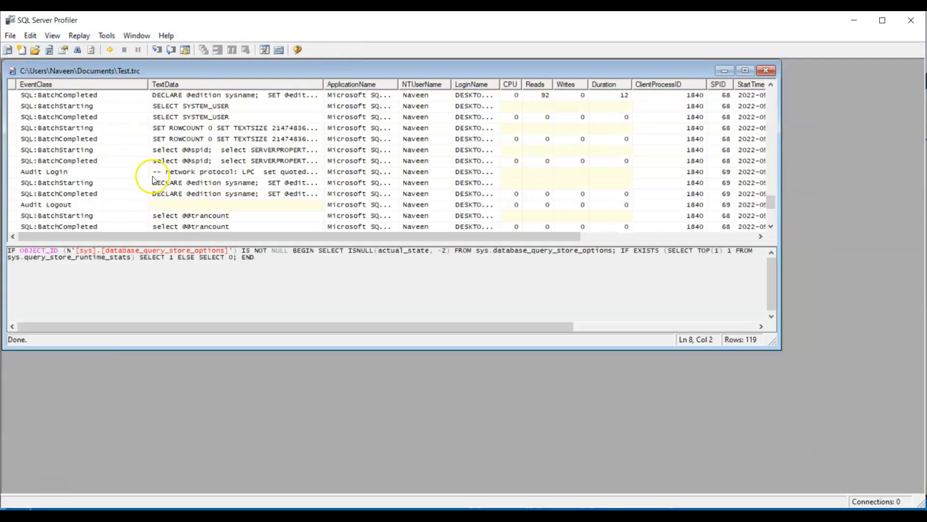
click(237, 194)
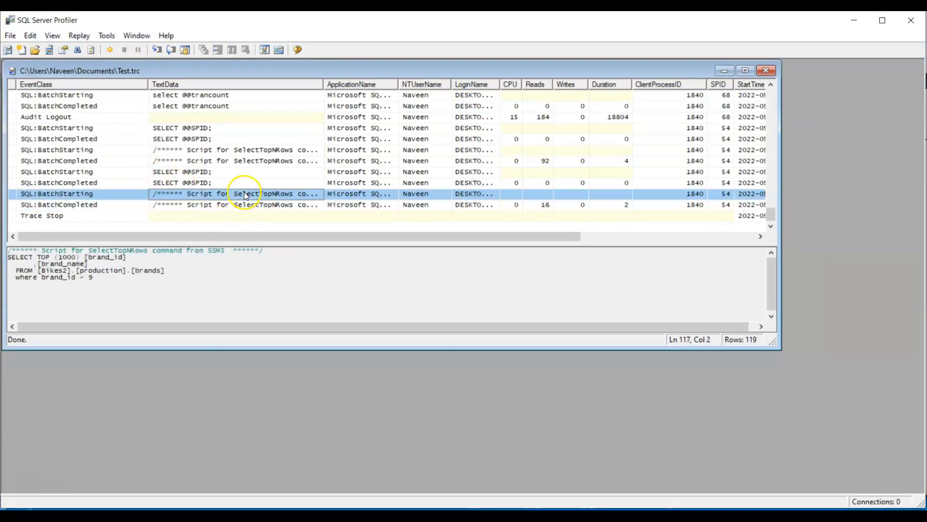
click(236, 171)
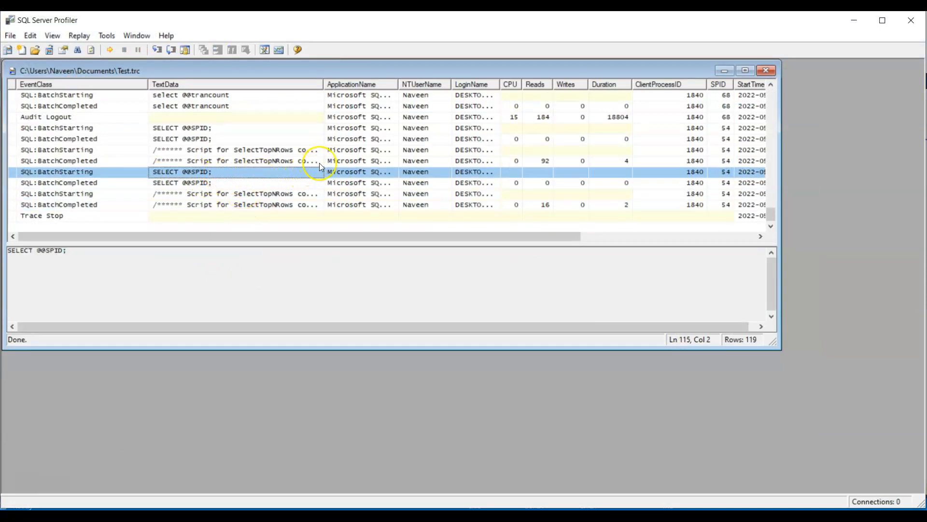